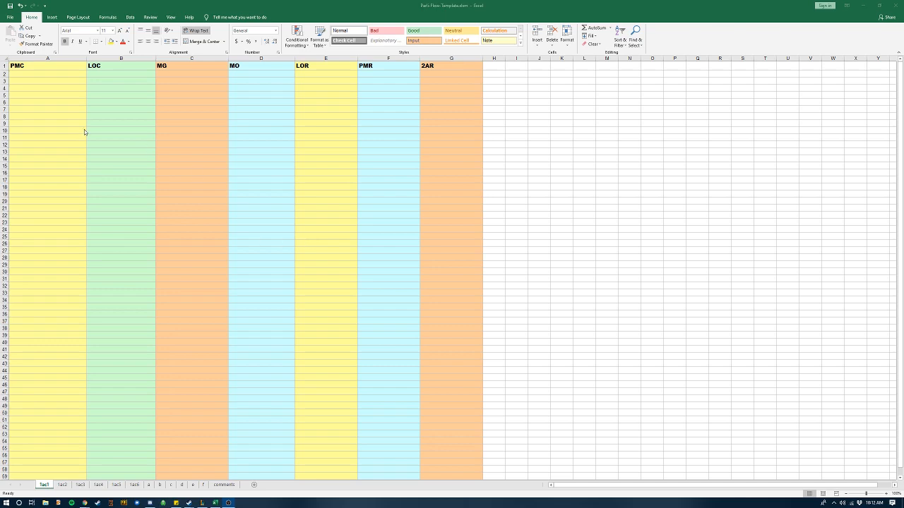
# Step: Select cells in the LOR, MG and LOC columns, then look over the 1ac2 and 1ac5 sheets
pyautogui.click(325, 89)
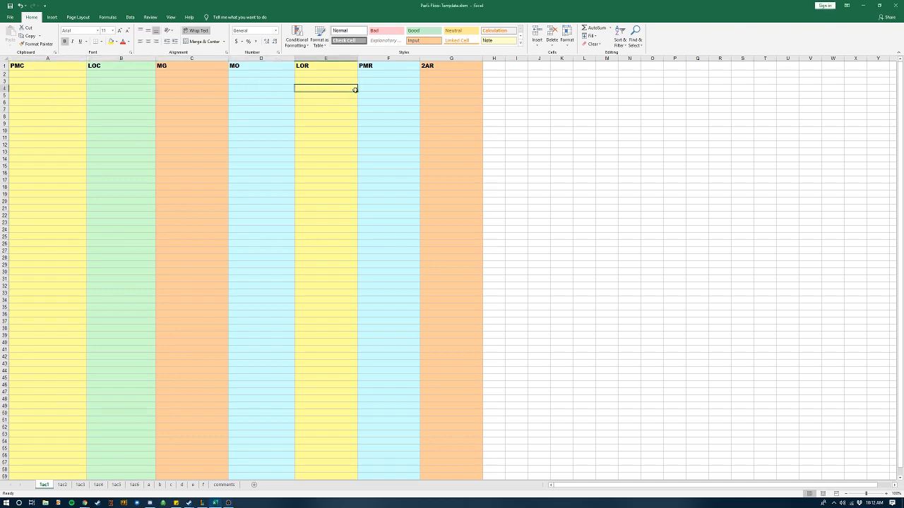
pyautogui.click(47, 65)
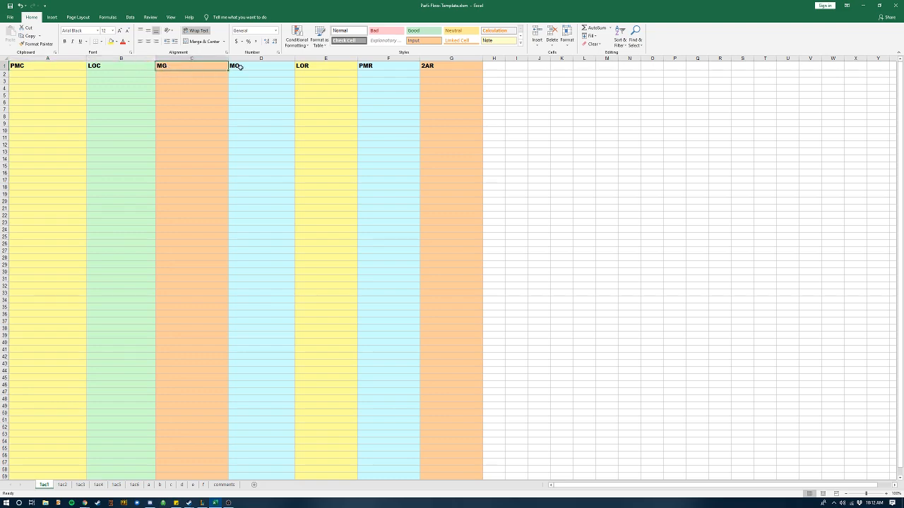
pyautogui.click(120, 96)
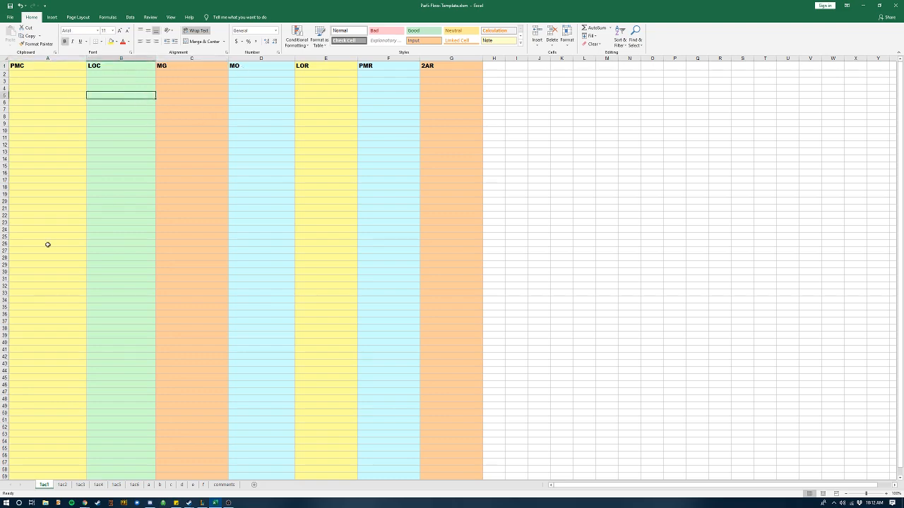
pyautogui.click(62, 485)
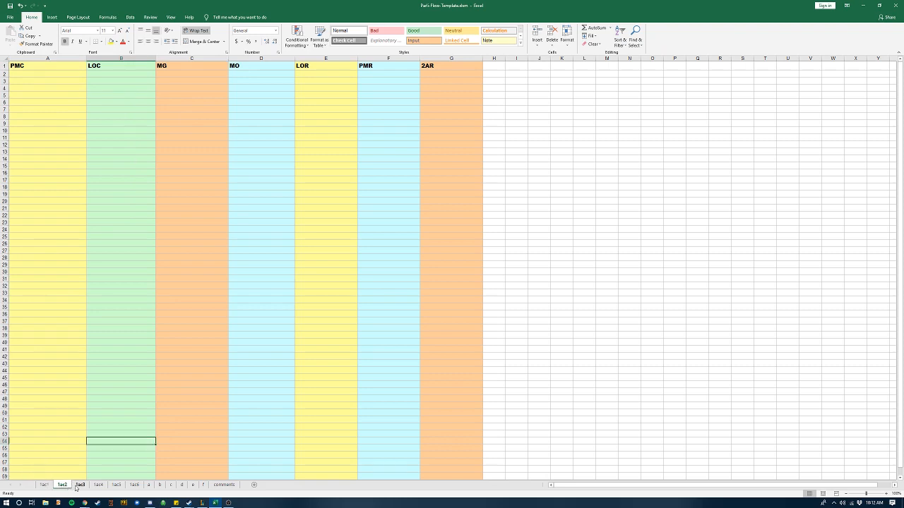
pyautogui.click(115, 485)
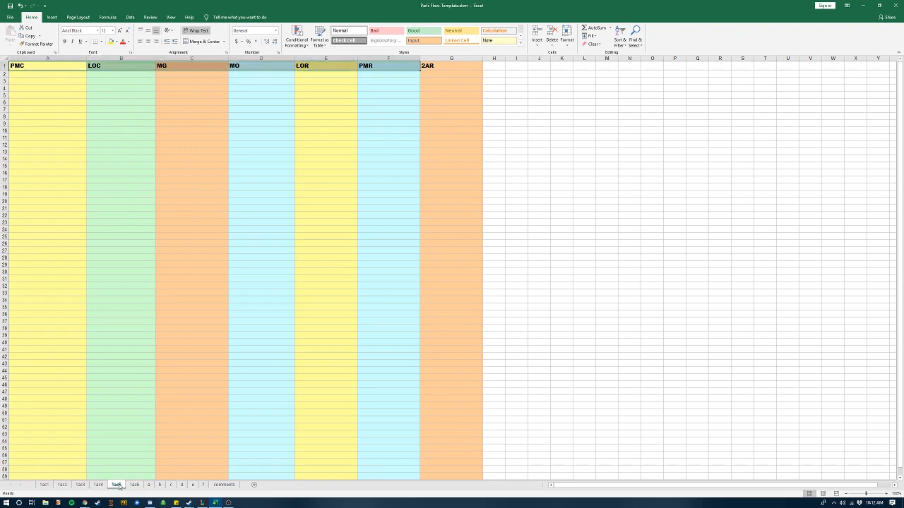
pyautogui.click(44, 485)
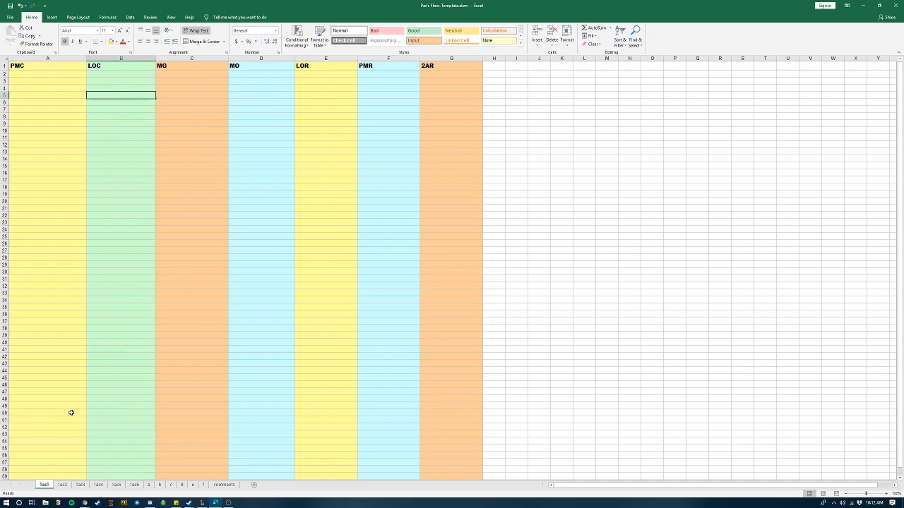
pyautogui.moveTo(127, 284)
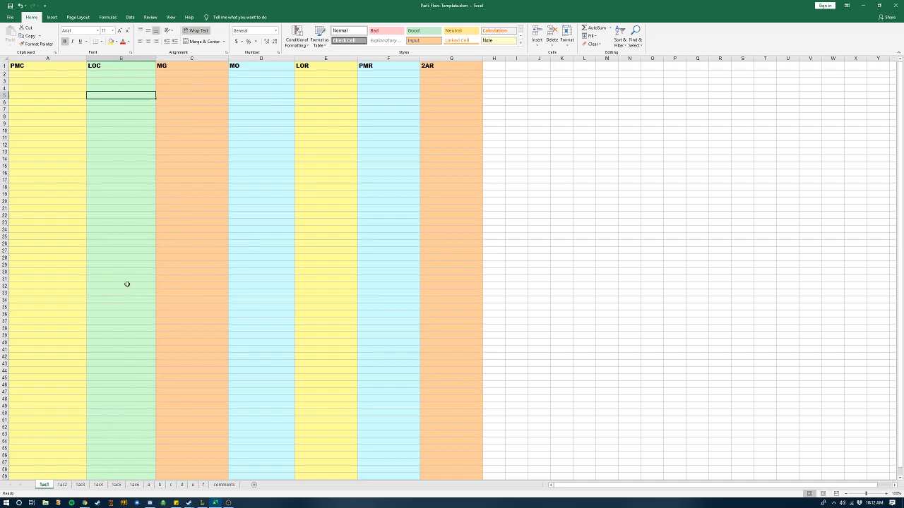
pyautogui.moveTo(26, 64)
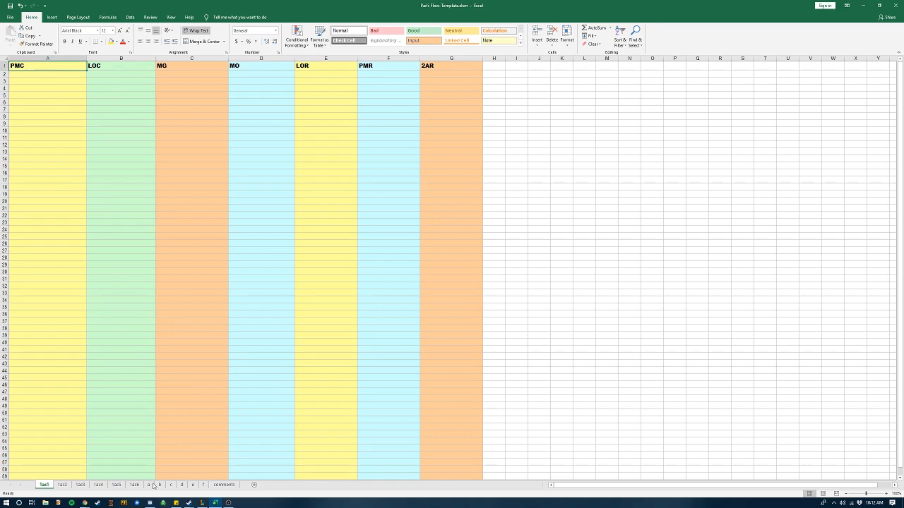
# Step: Check sheet 'a' and 1ac2, then return to 1ac1's PMC column
pyautogui.click(148, 485)
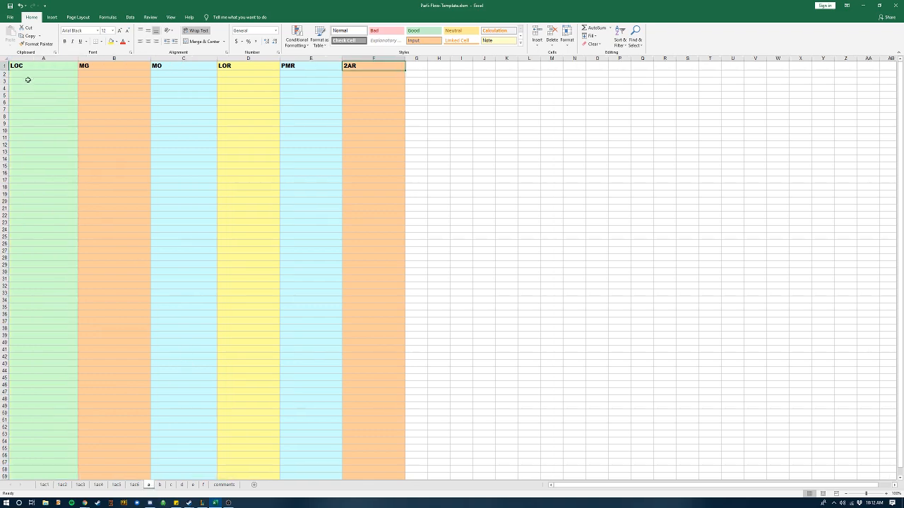
pyautogui.click(114, 66)
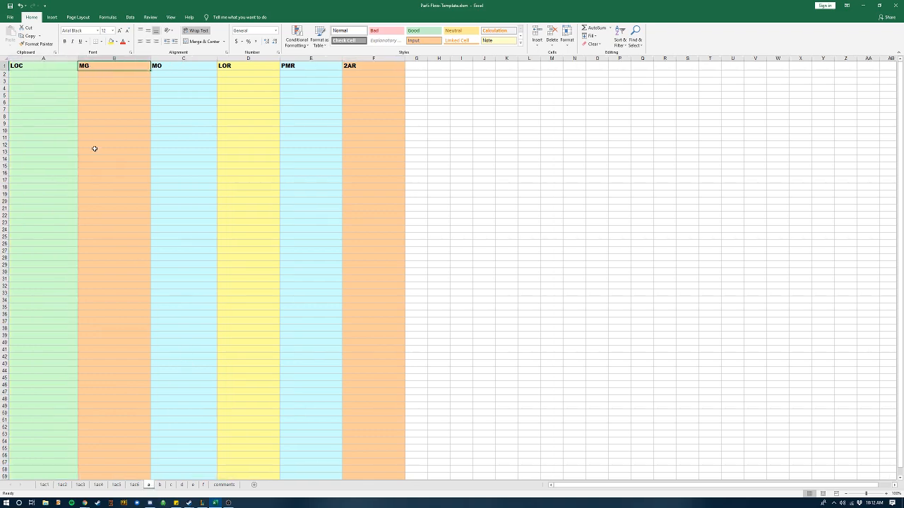
pyautogui.click(43, 485)
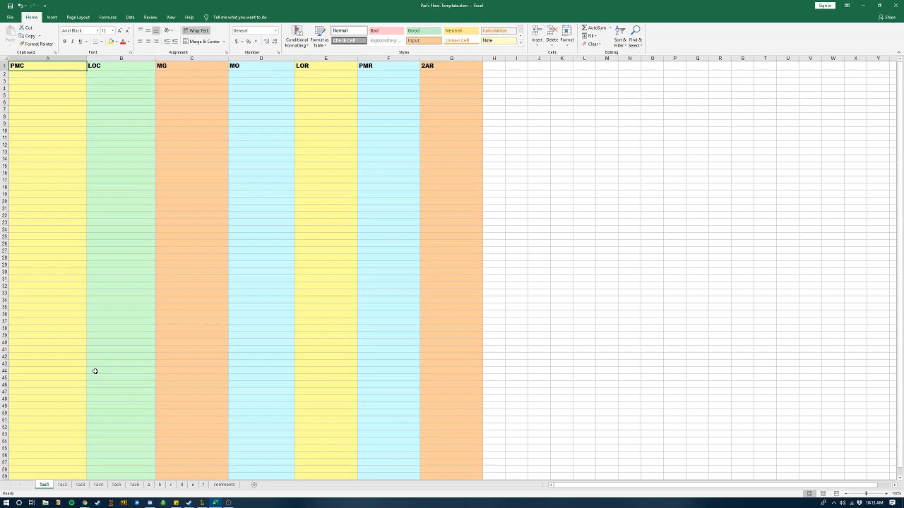
pyautogui.click(63, 485)
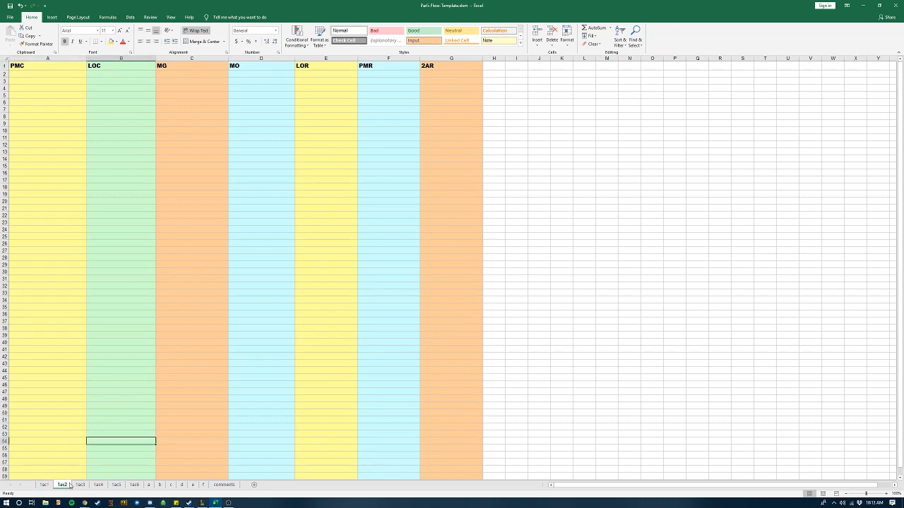
pyautogui.click(44, 485)
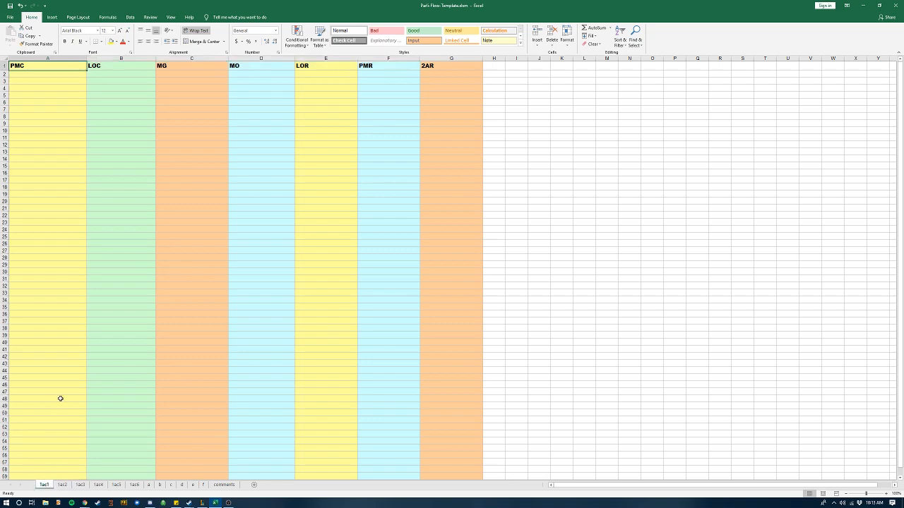
pyautogui.moveTo(62, 394)
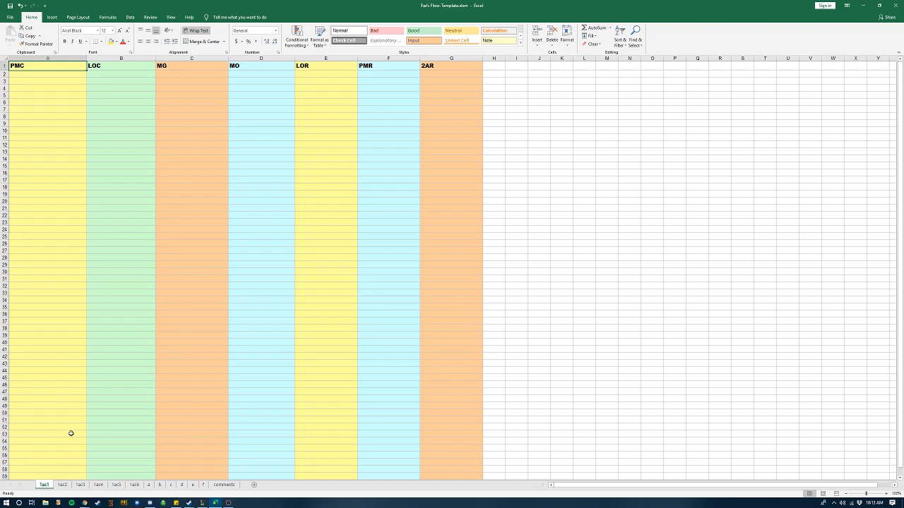
pyautogui.moveTo(64, 422)
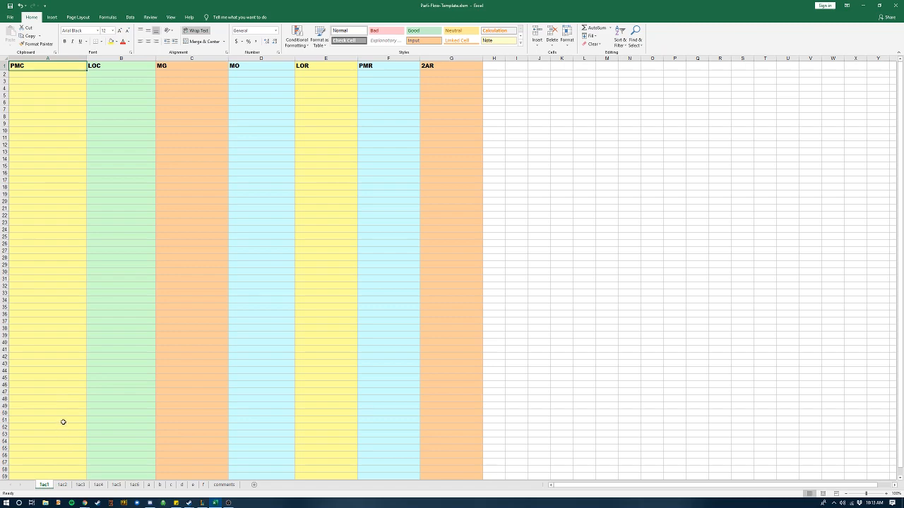
pyautogui.click(47, 145)
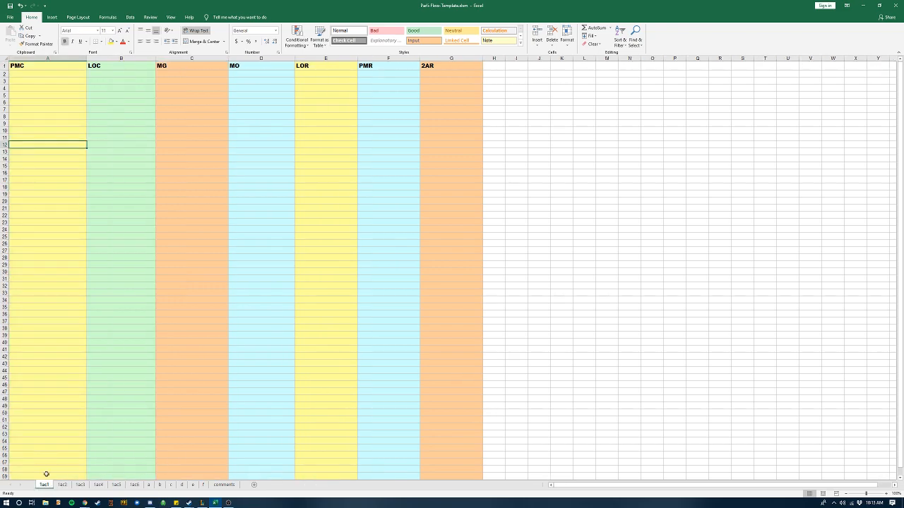
# Step: Rename the 1ac1 tab to 'ad1 dogs' and select cells near the top of PMC
pyautogui.rightClick(44, 484)
pyautogui.write('ad1 dogs')
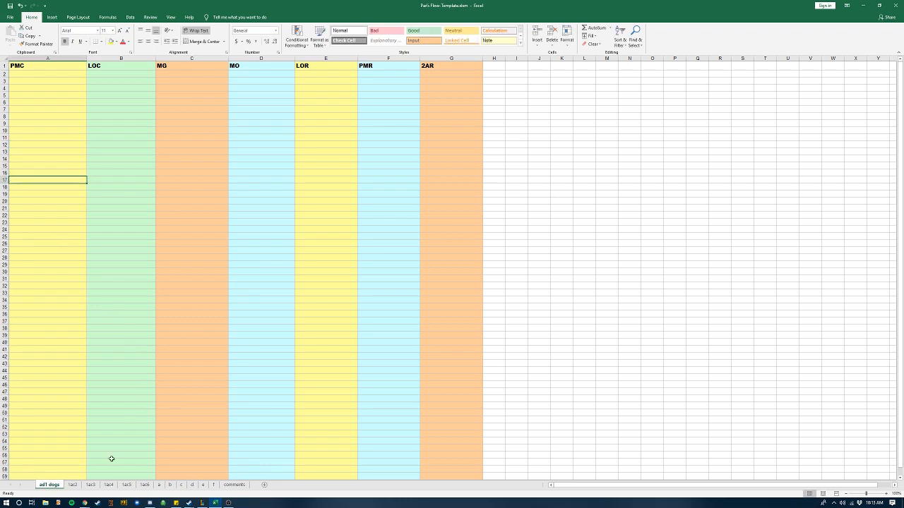
pyautogui.moveTo(55, 285)
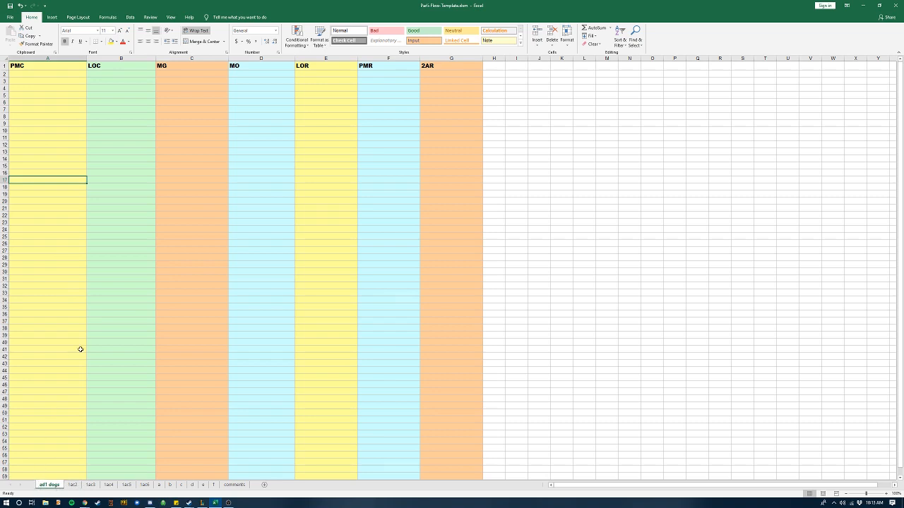
pyautogui.click(38, 108)
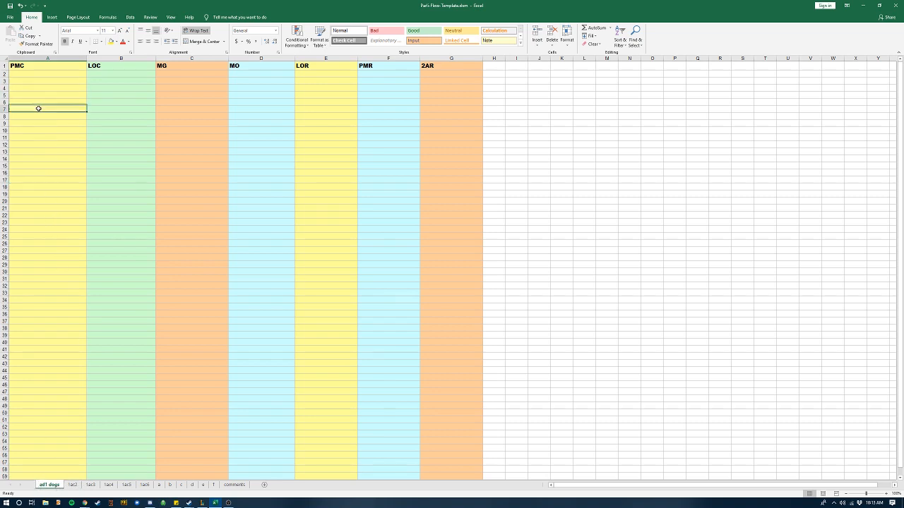
pyautogui.click(48, 80)
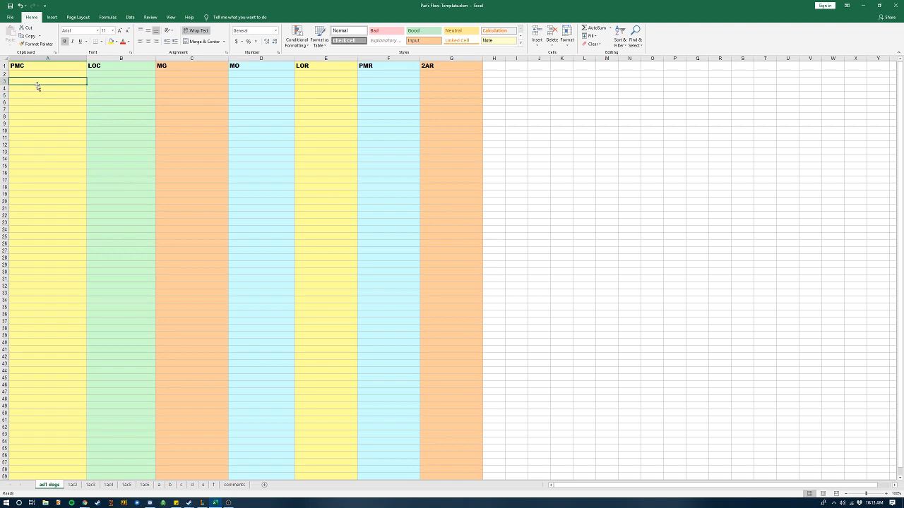
# Step: Type the 'ad1: dogs' label and the wrapped note '1. first argument is x y z…' under PMC
pyautogui.click(48, 96)
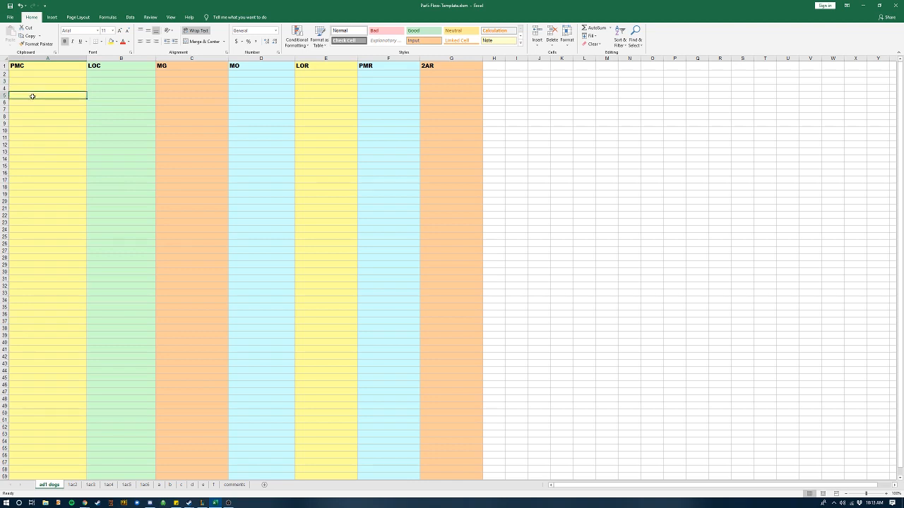
pyautogui.doubleClick(46, 97)
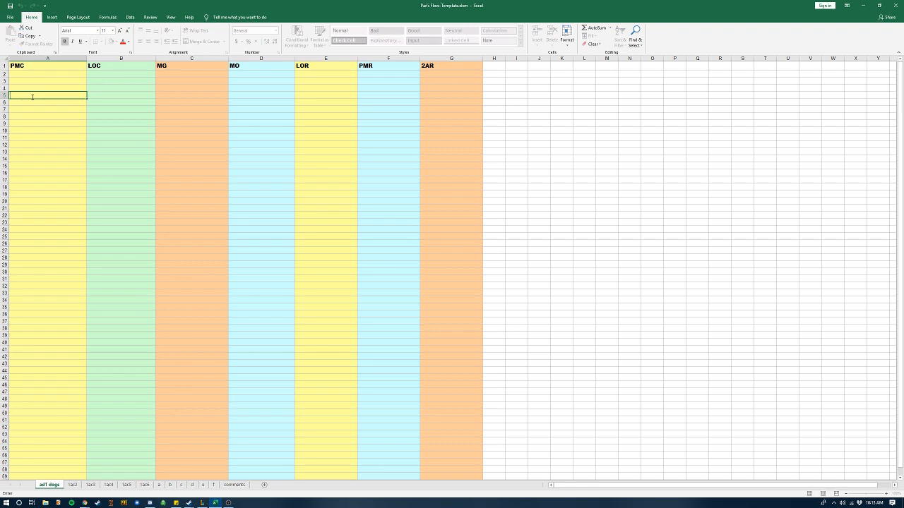
pyautogui.write('ad1: dogs')
pyautogui.click(47, 117)
pyautogui.write('u.')
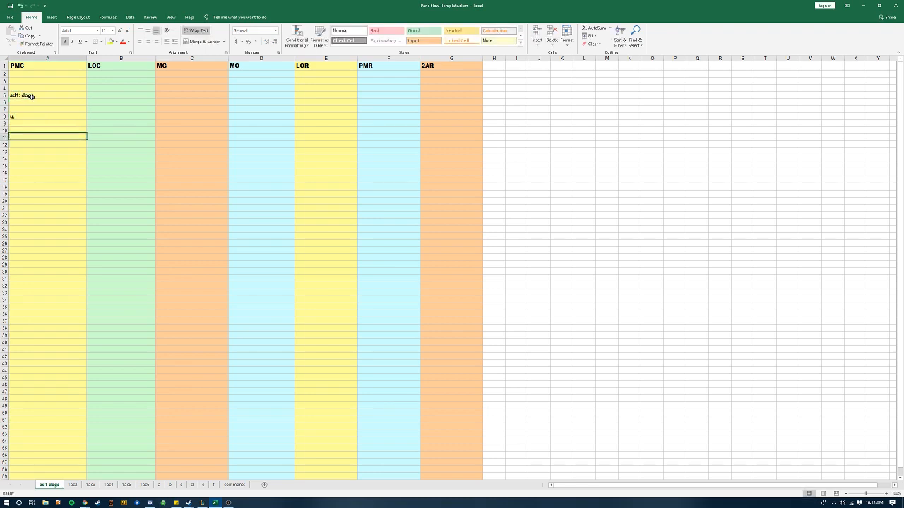
pyautogui.write('1. first argument')
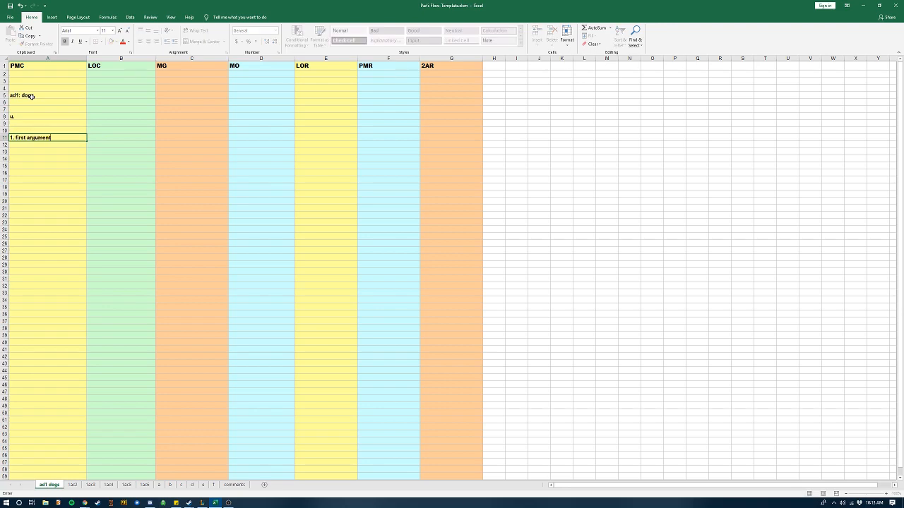
pyautogui.write('is x y')
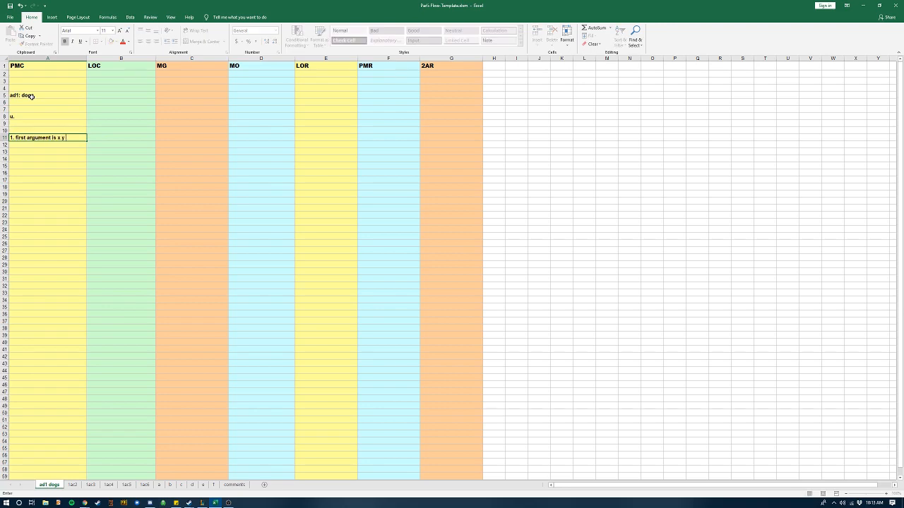
pyautogui.write('z and im')
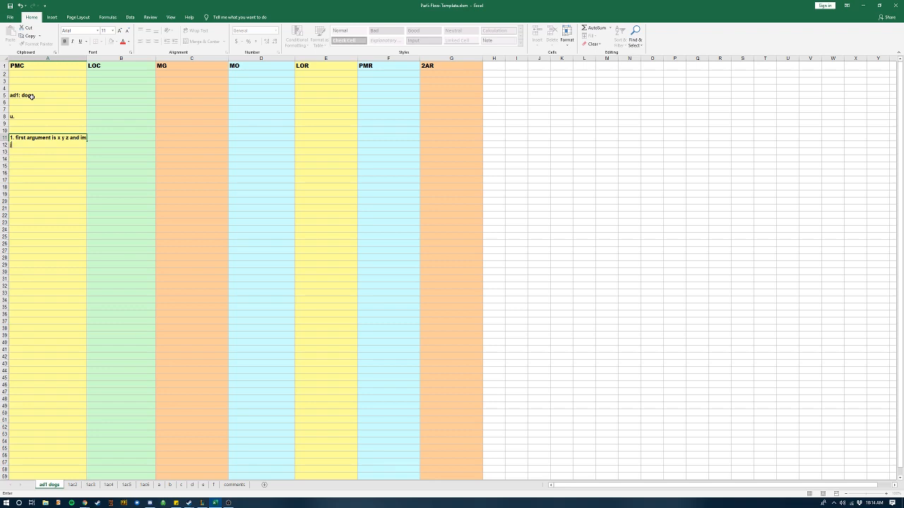
pyautogui.write('just typing here to show that the column and the to')
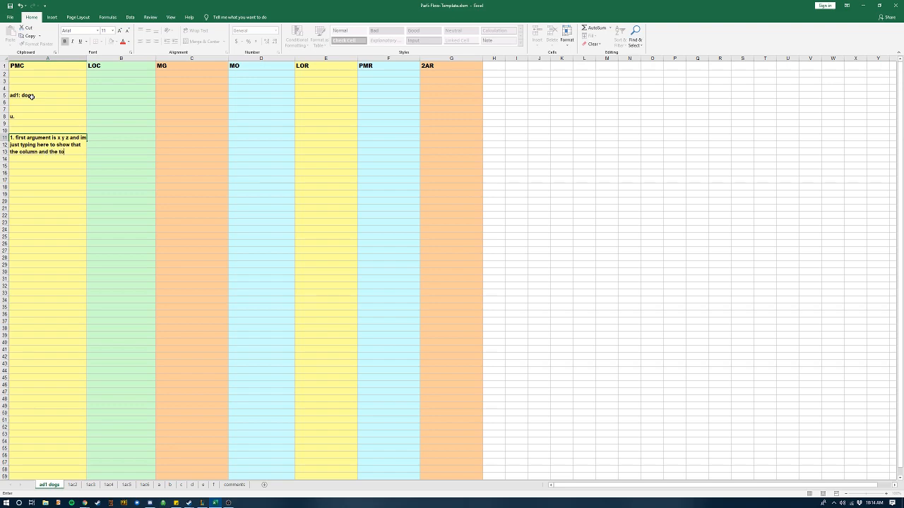
pyautogui.write('rows will expand.')
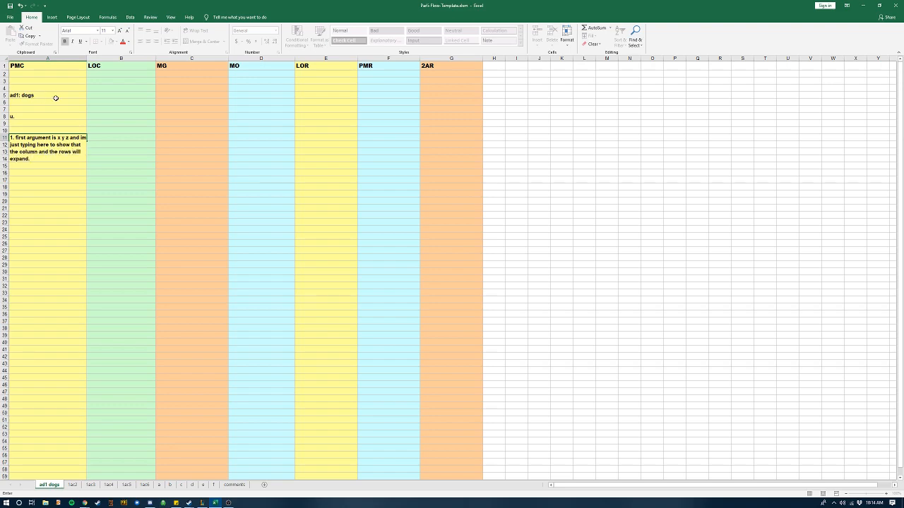
pyautogui.click(196, 31)
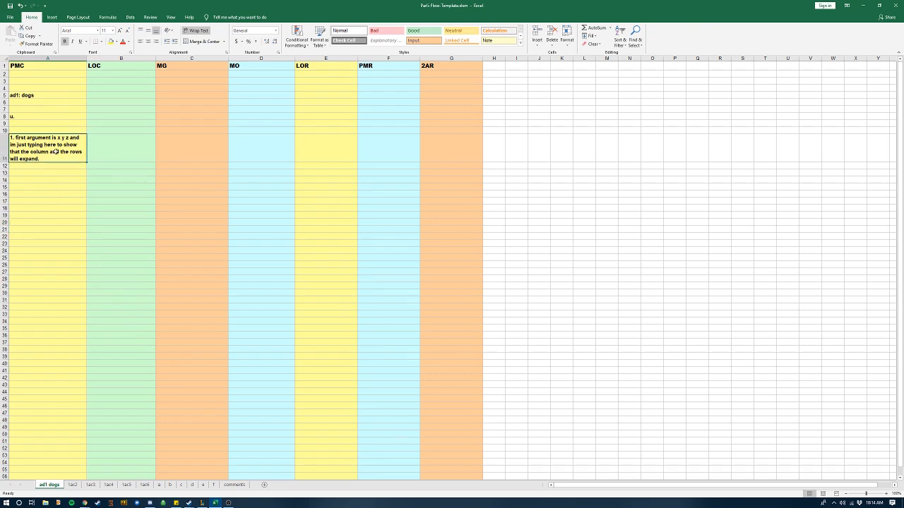
pyautogui.click(120, 149)
pyautogui.write('1')
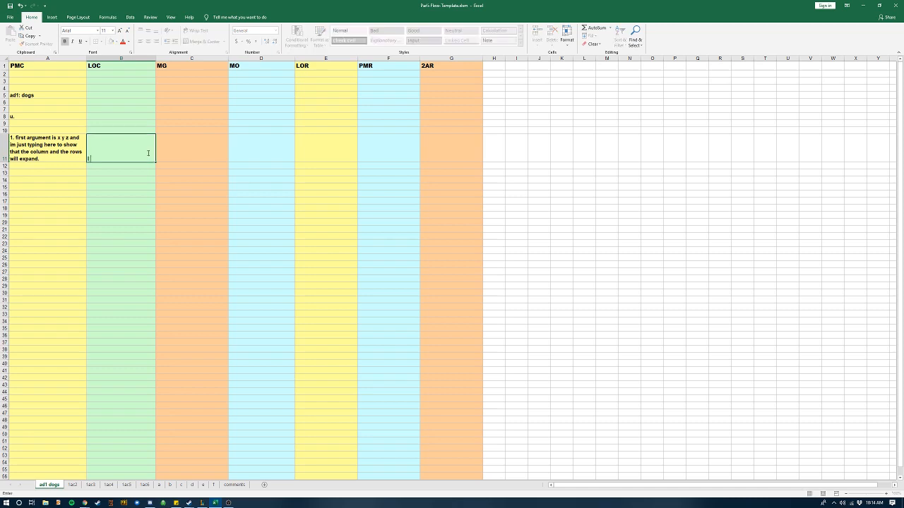
# Step: Enter 'i hate dogs' in the LOC cell beside the first argument note
pyautogui.write('i hate dogs')
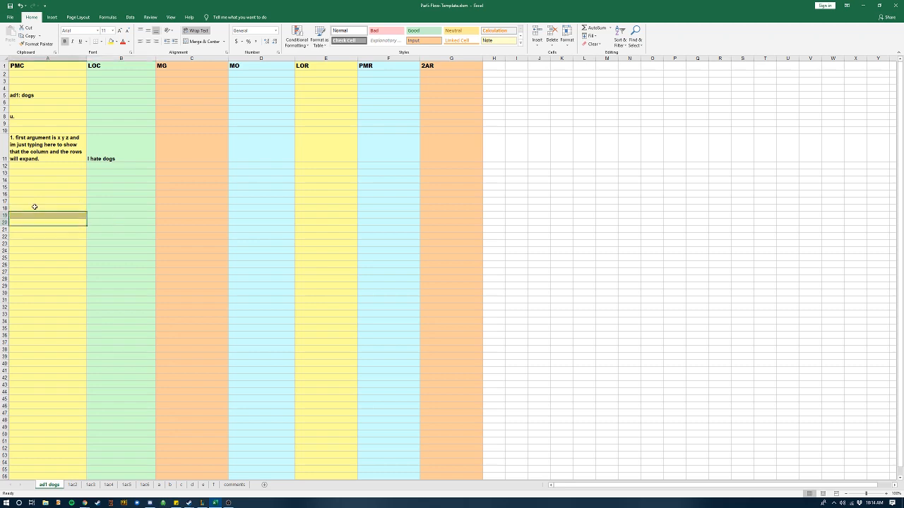
pyautogui.click(48, 187)
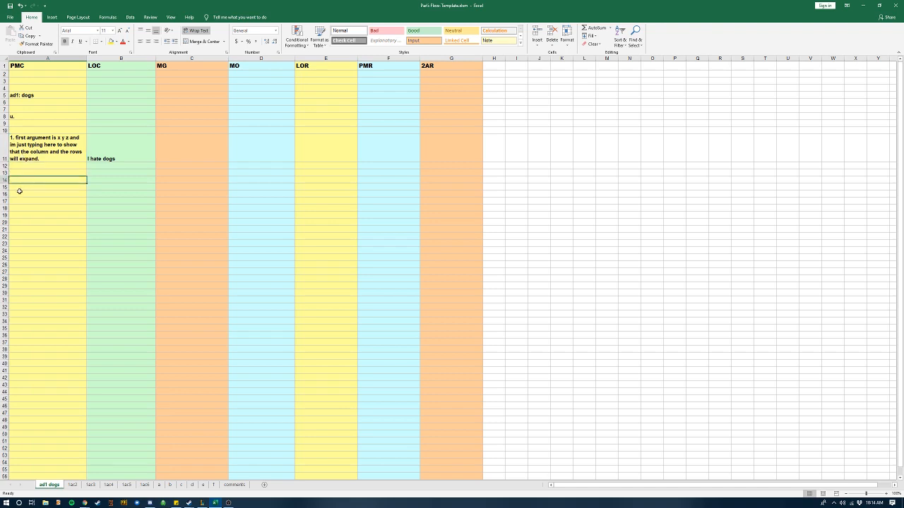
pyautogui.click(48, 195)
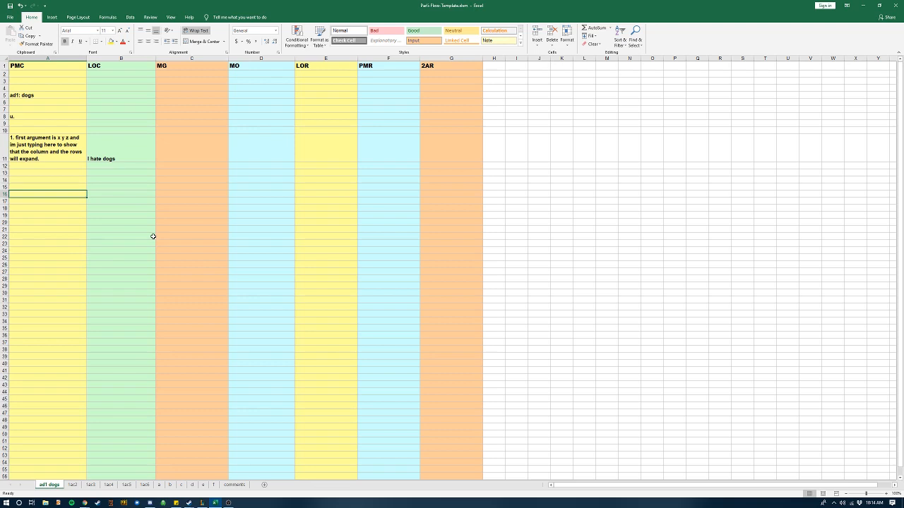
pyautogui.moveTo(158, 228)
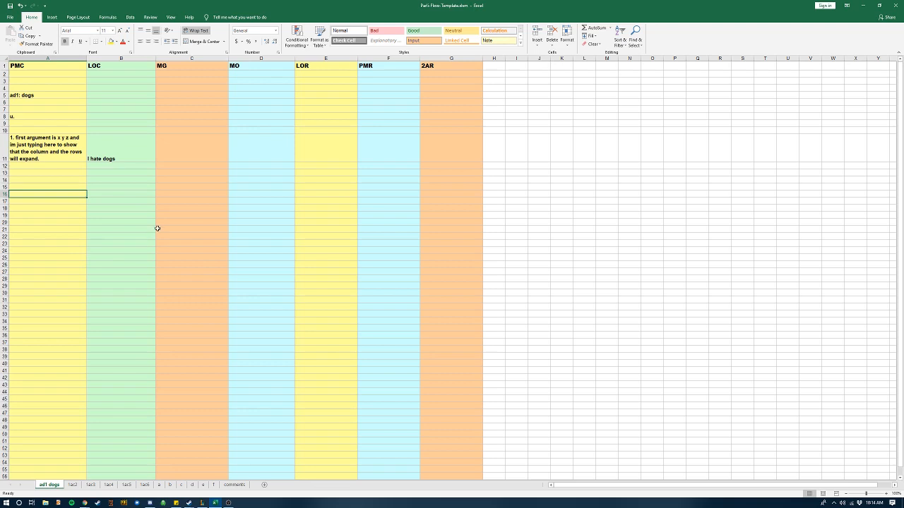
pyautogui.moveTo(374, 208)
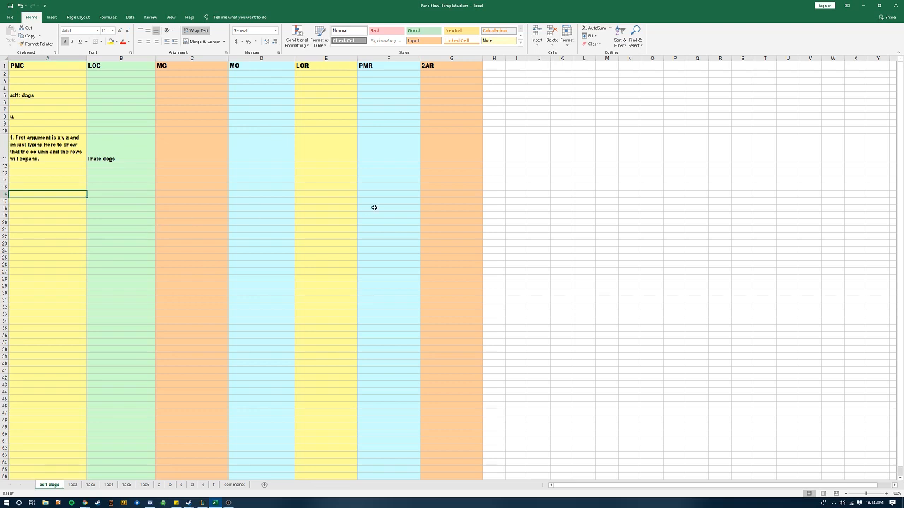
pyautogui.click(450, 173)
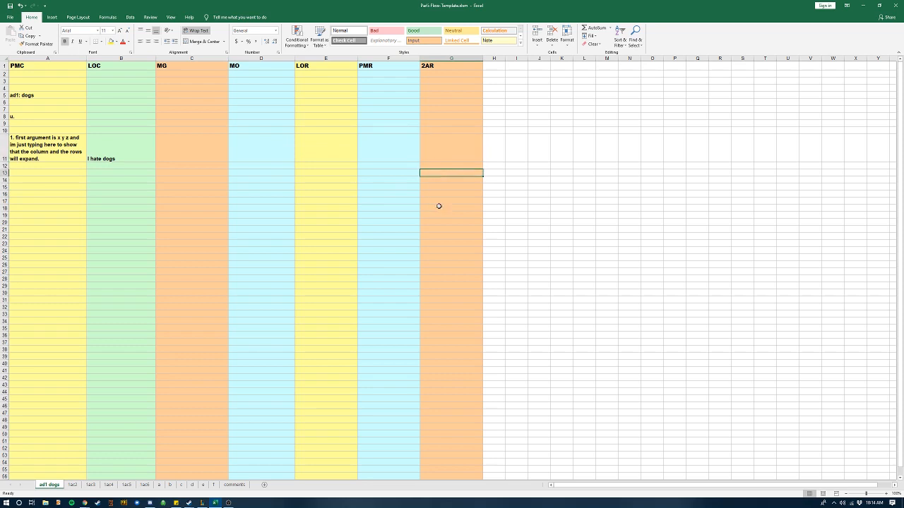
pyautogui.click(443, 148)
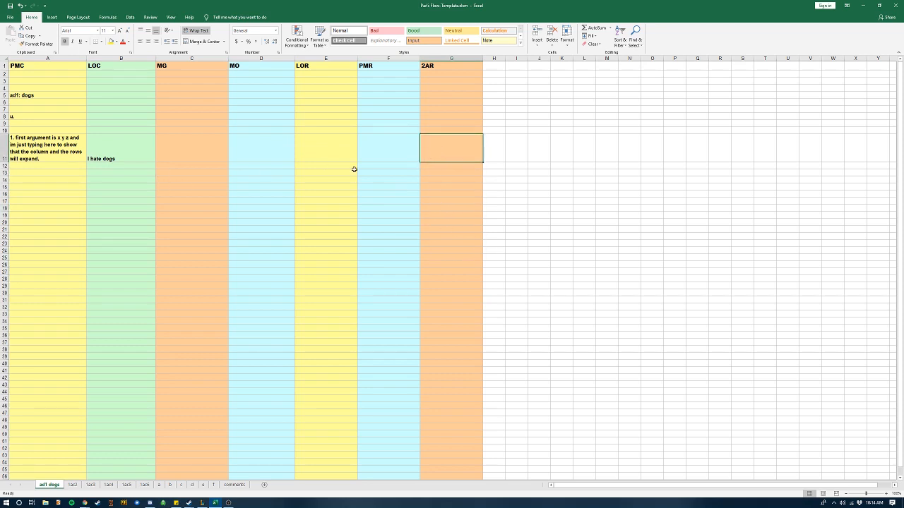
pyautogui.moveTo(418, 124)
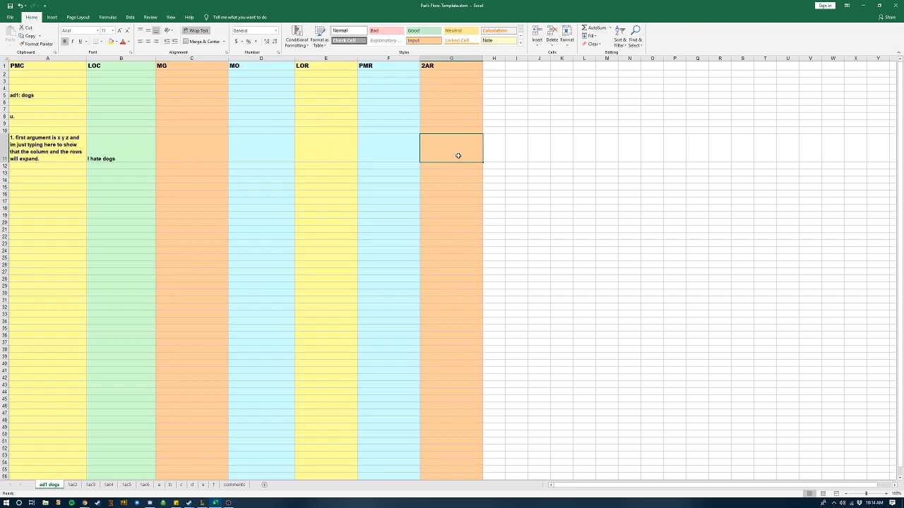
pyautogui.moveTo(448, 149)
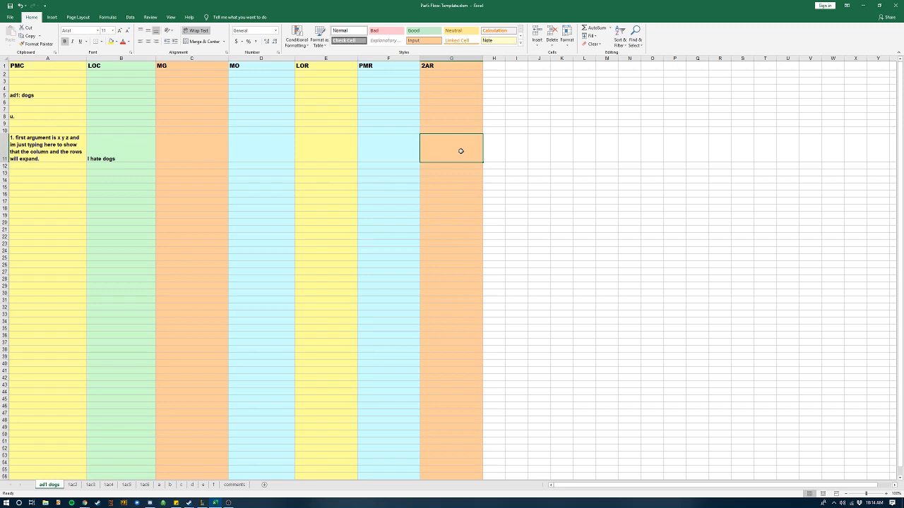
pyautogui.moveTo(434, 209)
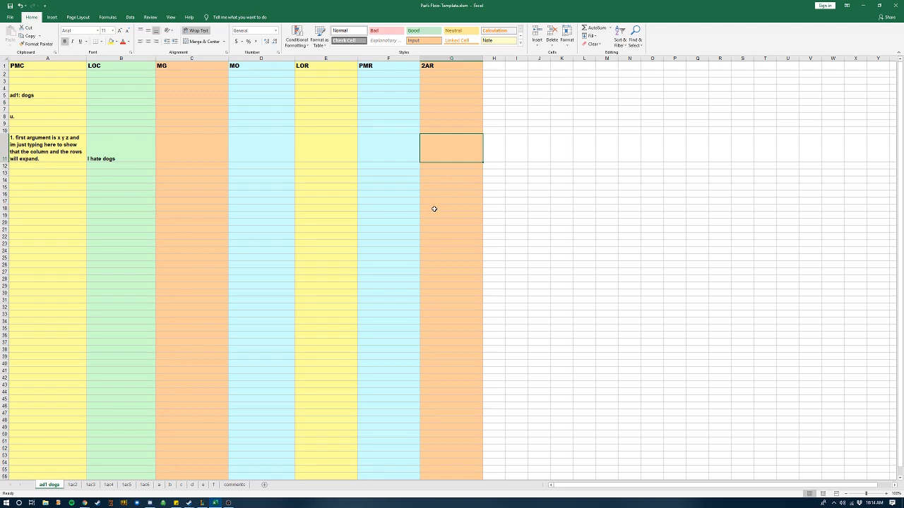
pyautogui.moveTo(229, 186)
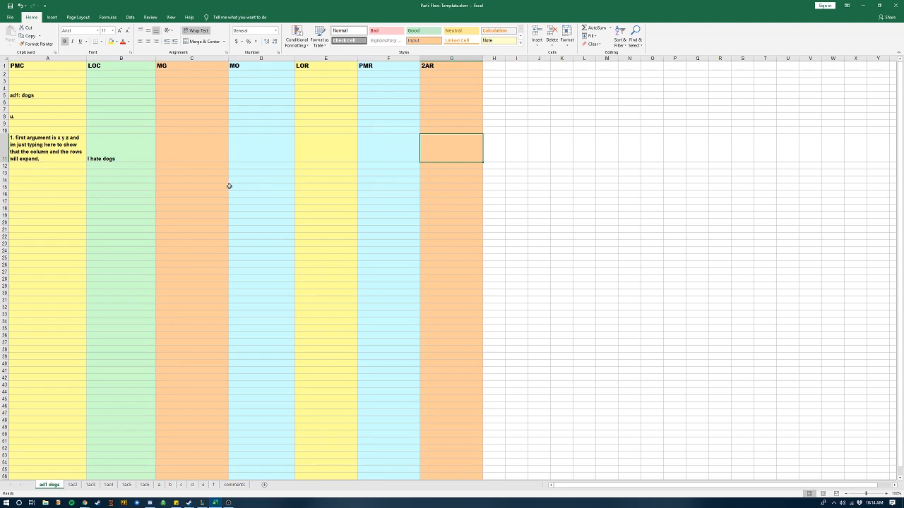
pyautogui.moveTo(218, 189)
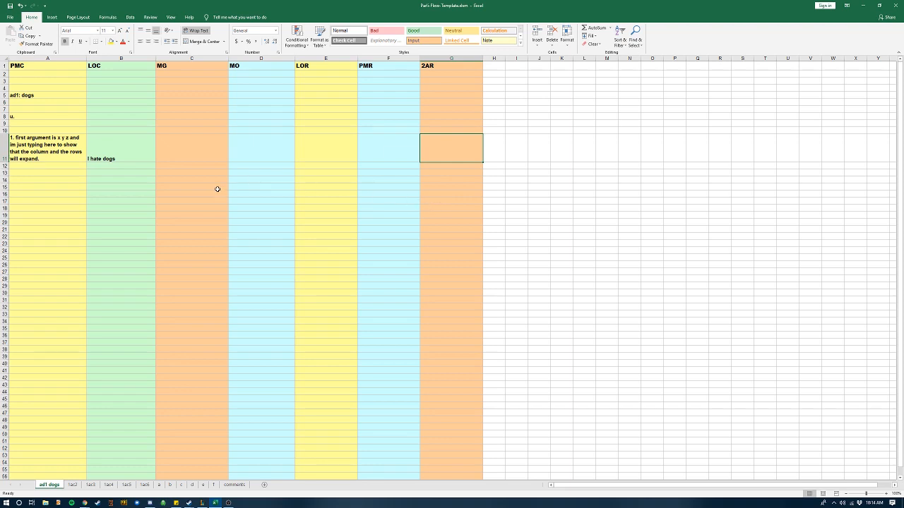
pyautogui.moveTo(215, 187)
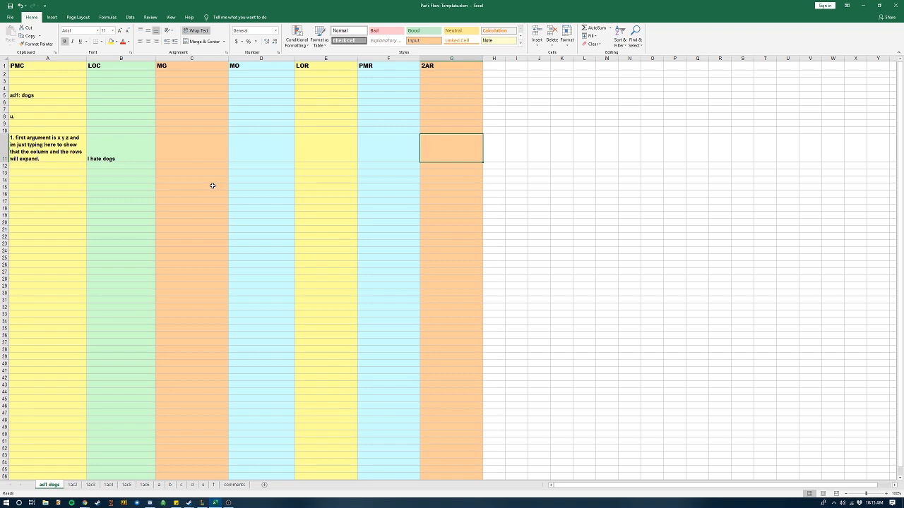
pyautogui.moveTo(40, 223)
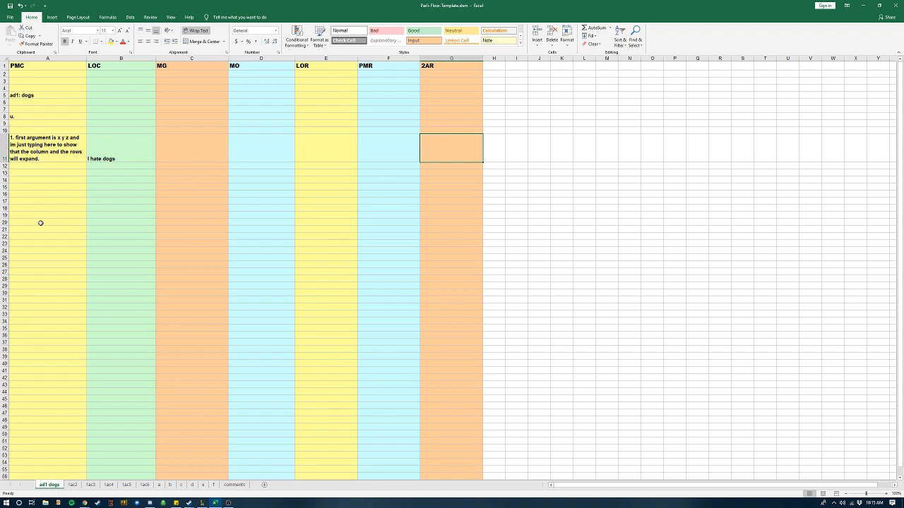